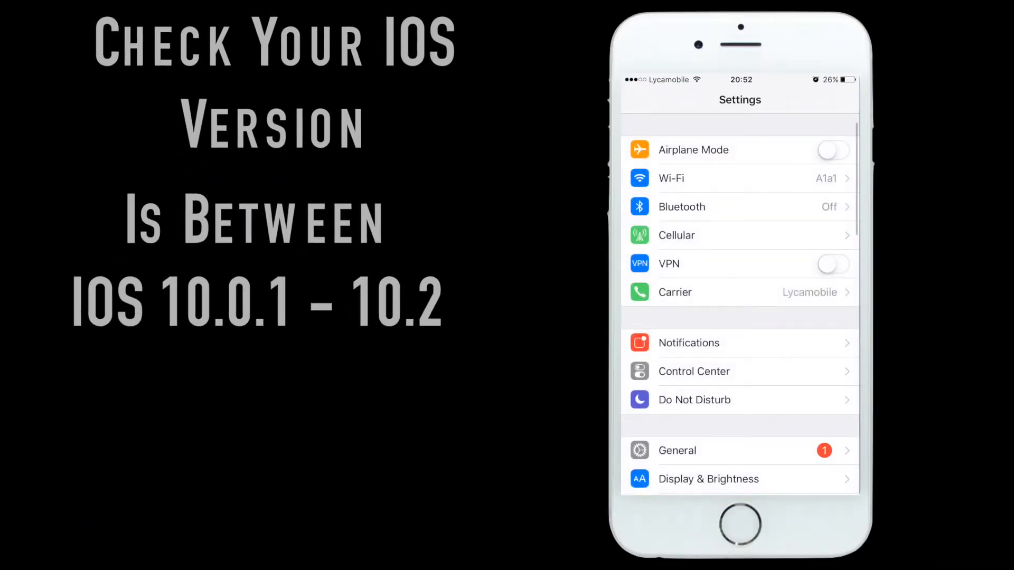
Check the iOS version under Settings > General, then switch to iTunes' App Store.
click(677, 450)
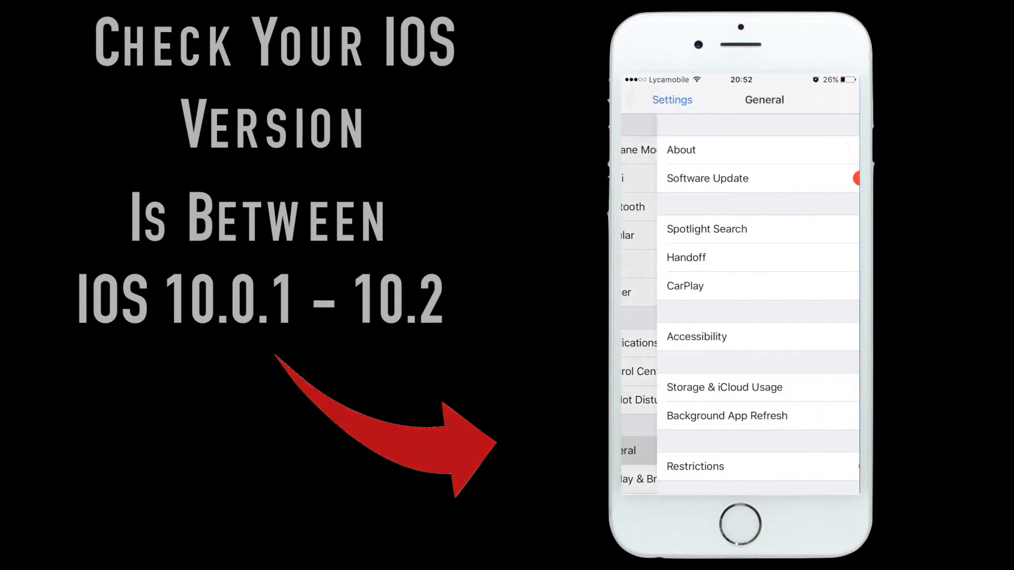
click(681, 148)
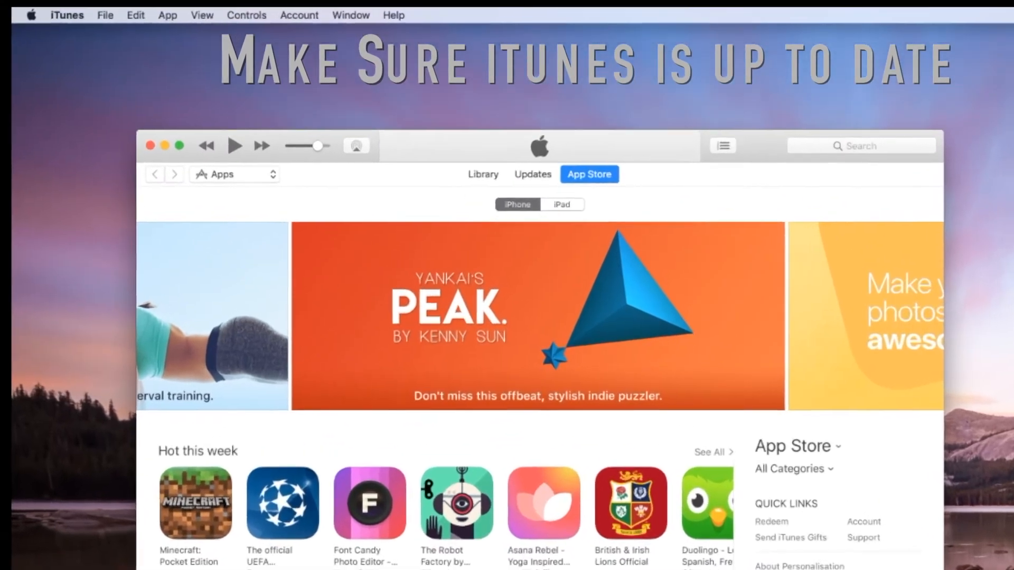
click(66, 14)
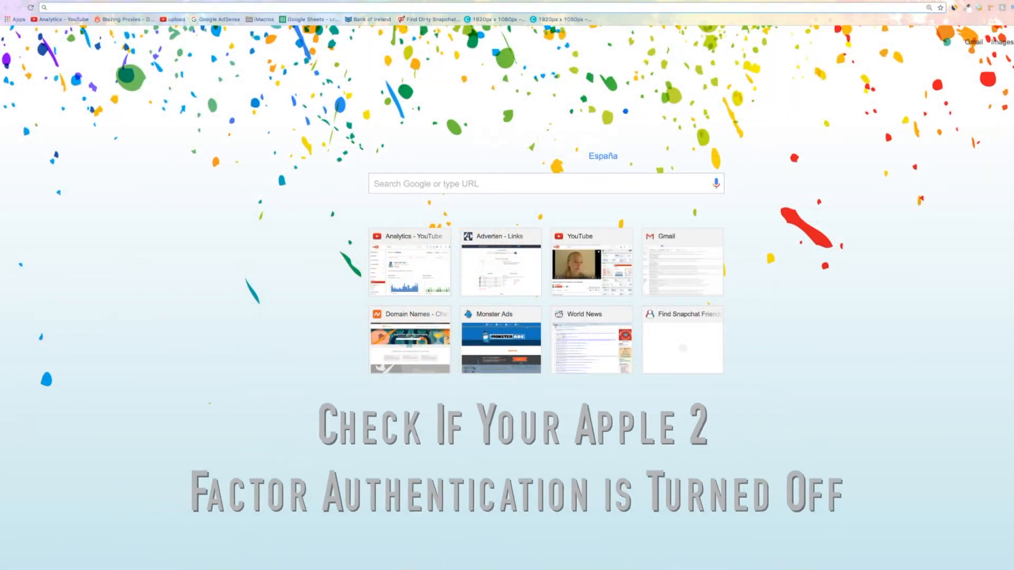
Go to appleid.apple.com, sign in and confirm two-factor authentication still shows Get Started.
text(appleid.apple.com/#!&page=signin)
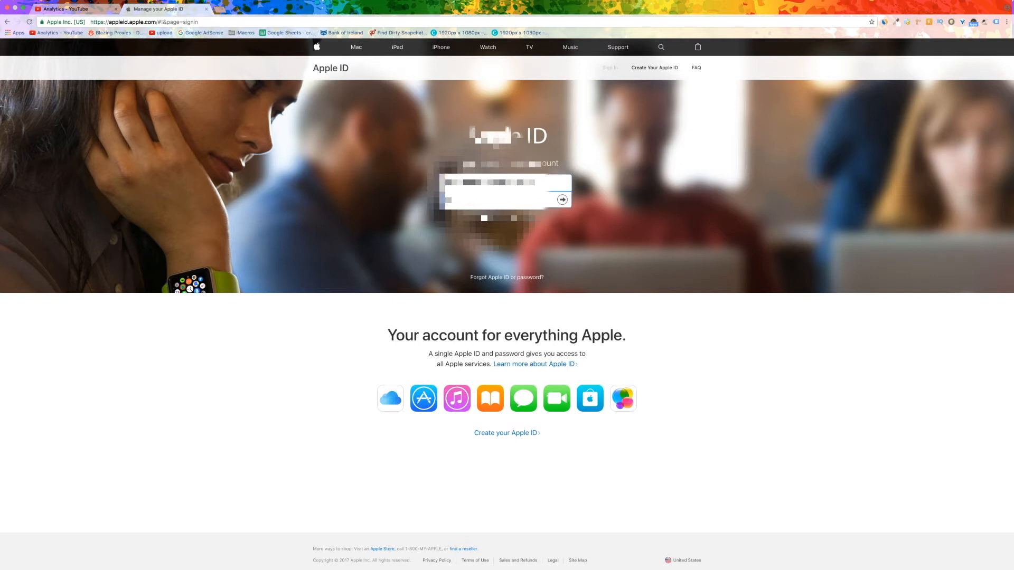
click(560, 200)
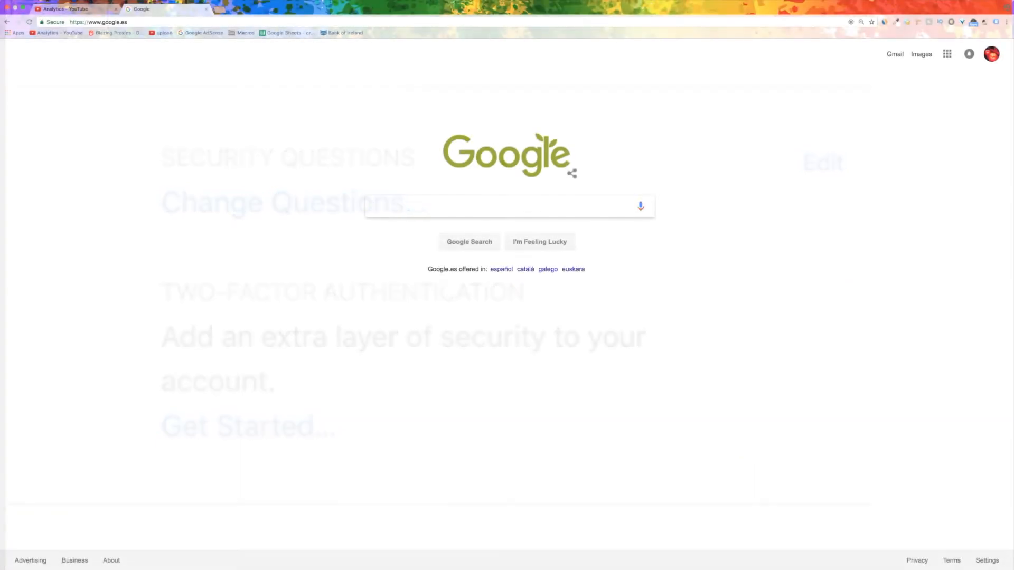
Search Google for cydia impactor, download the Mac OS X build, then search for yalu.
text(cydia)
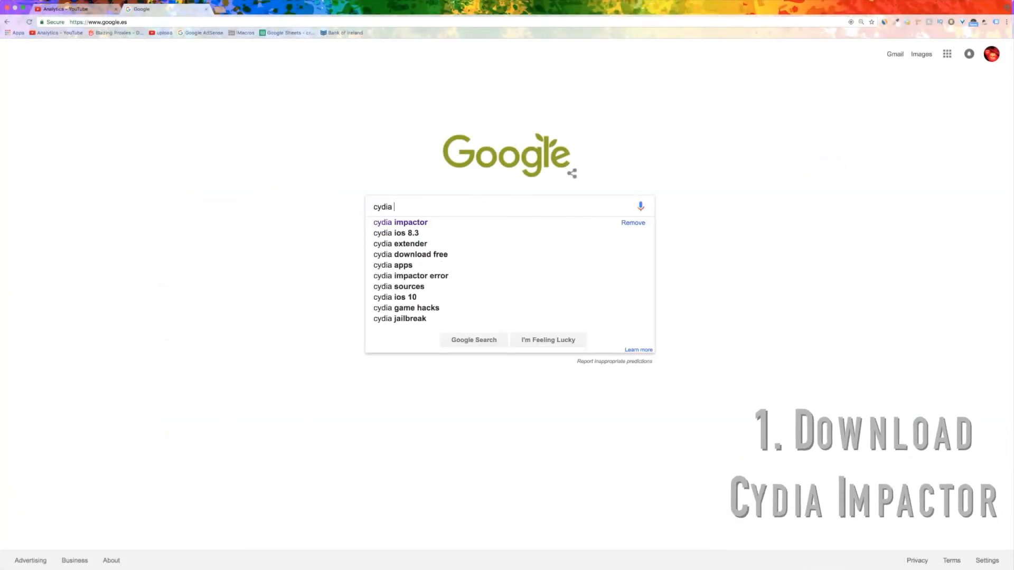
click(399, 223)
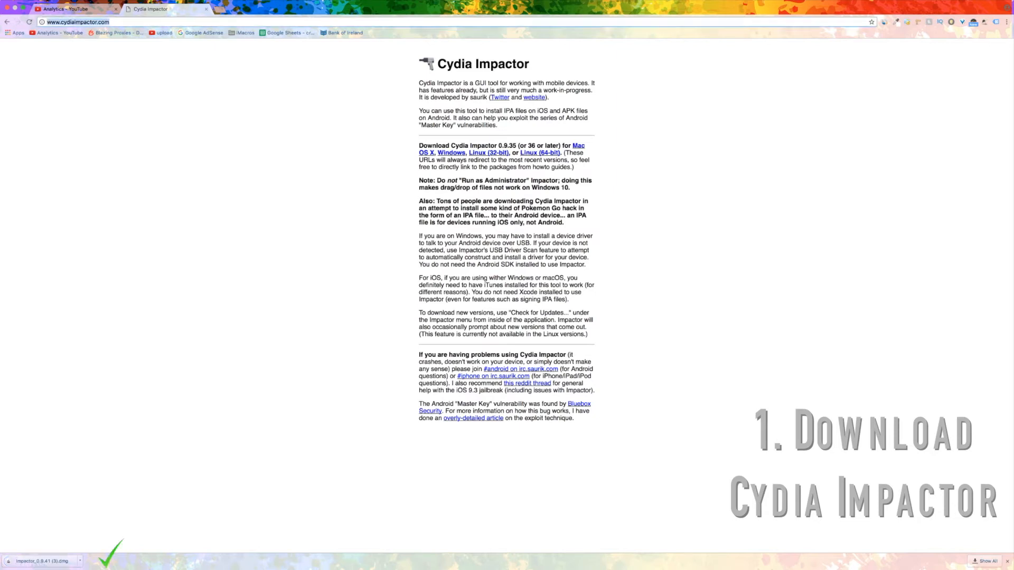
text(yalu&oq=yalu&aqs=ch)
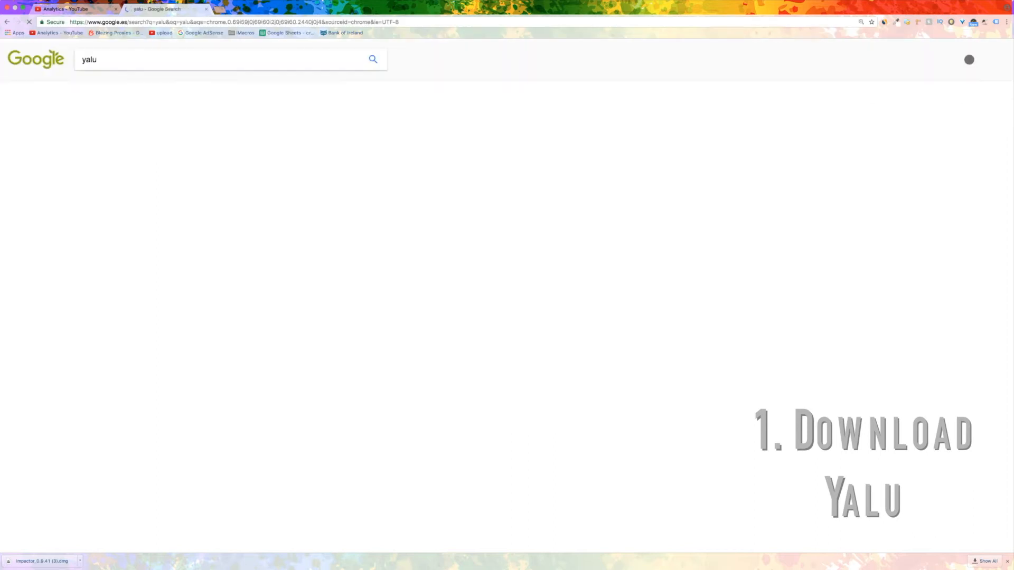
Run the yalu search and open a Yalu download result before leaving the browser.
click(372, 59)
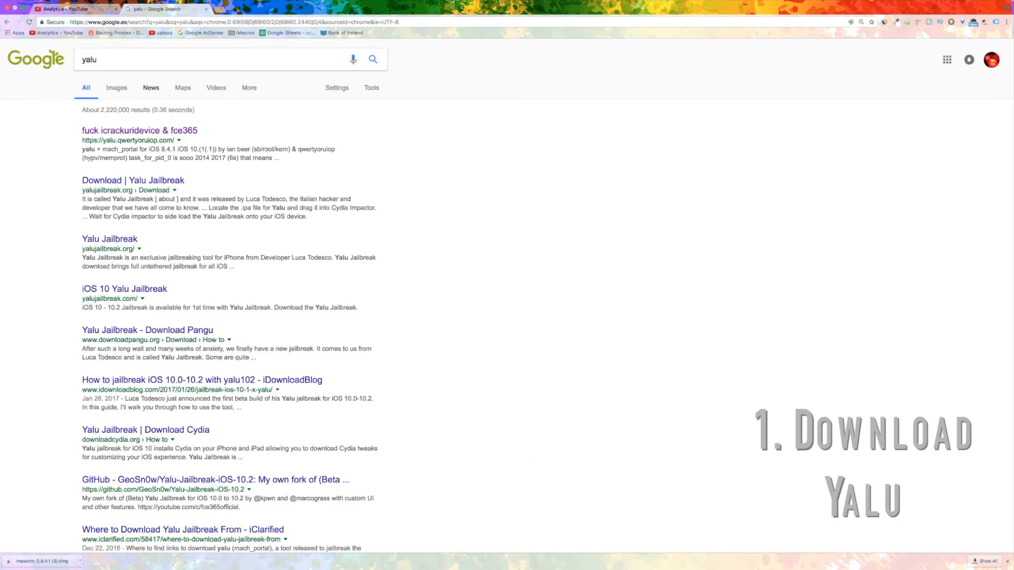
click(140, 131)
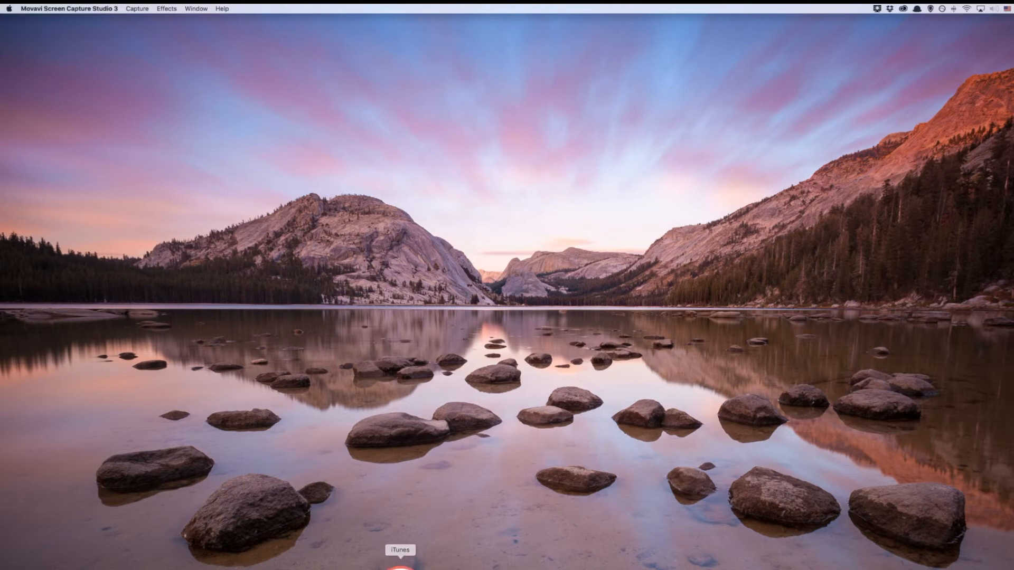
Launch iTunes, start Cydia Impactor via Spotlight and move its window aside.
click(399, 563)
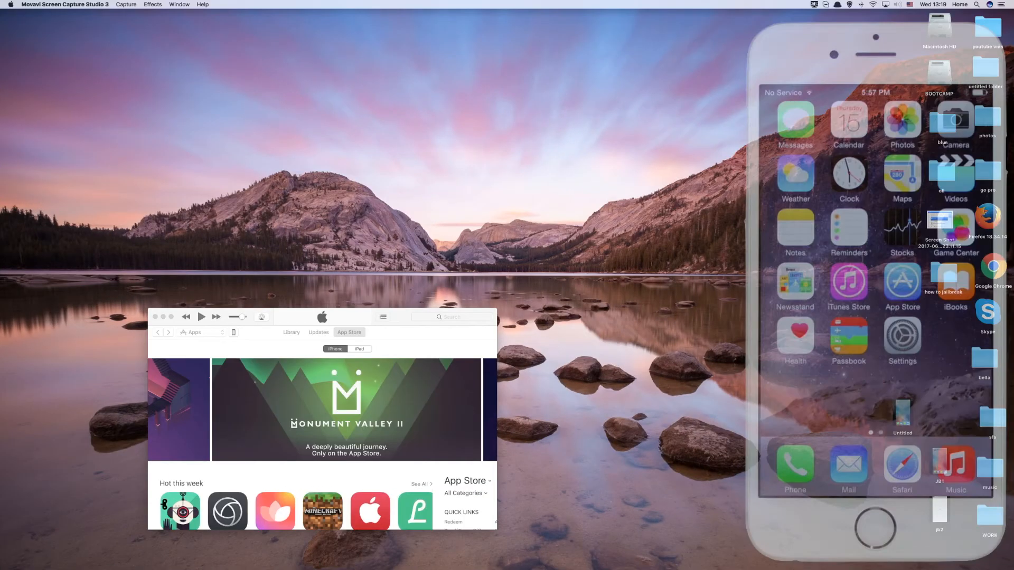
text(impactor)
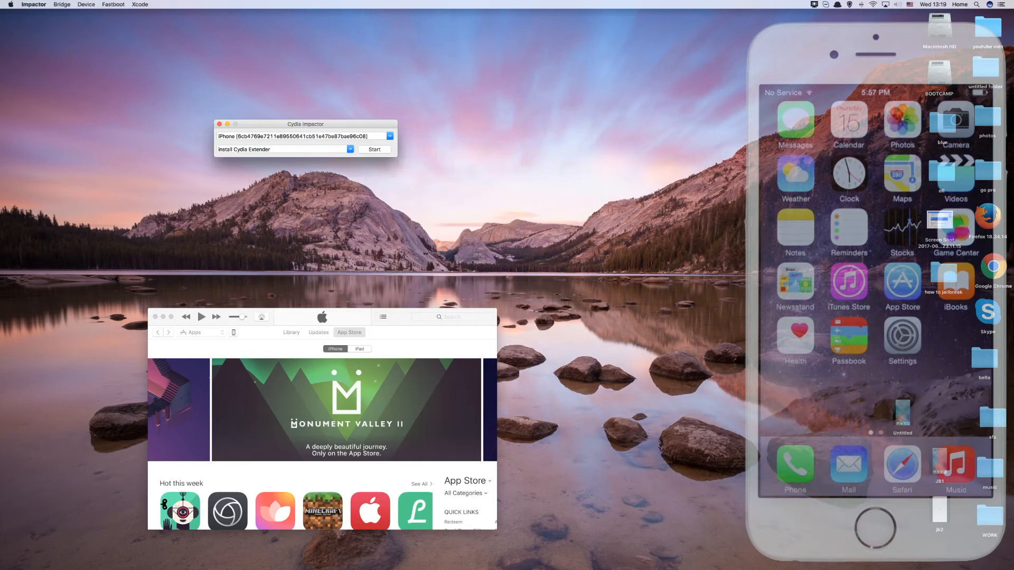
drag(305, 124, 87, 58)
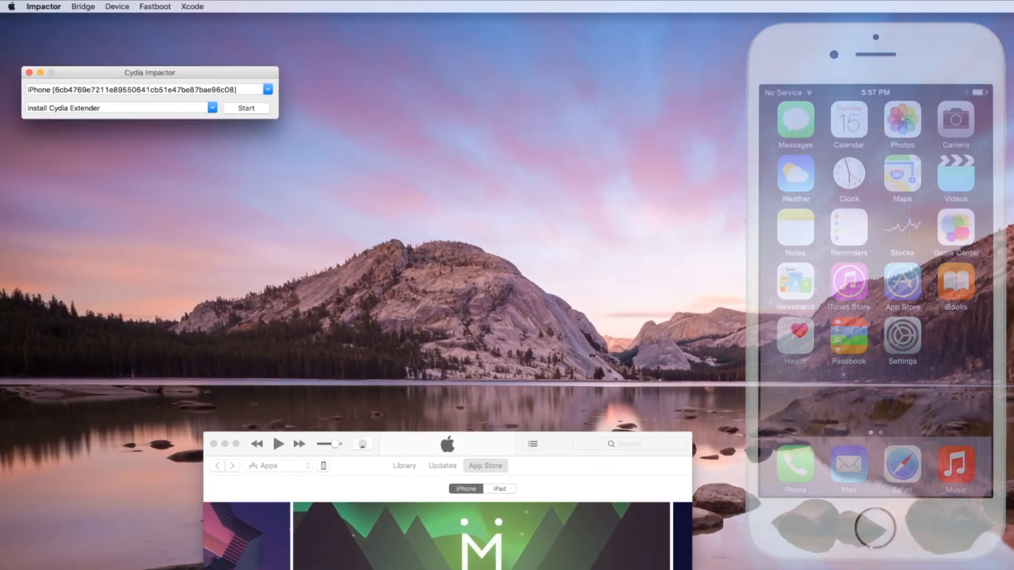
Use Device > Install Package and pick yalu102_beta7 (4).ipa from Downloads.
click(117, 6)
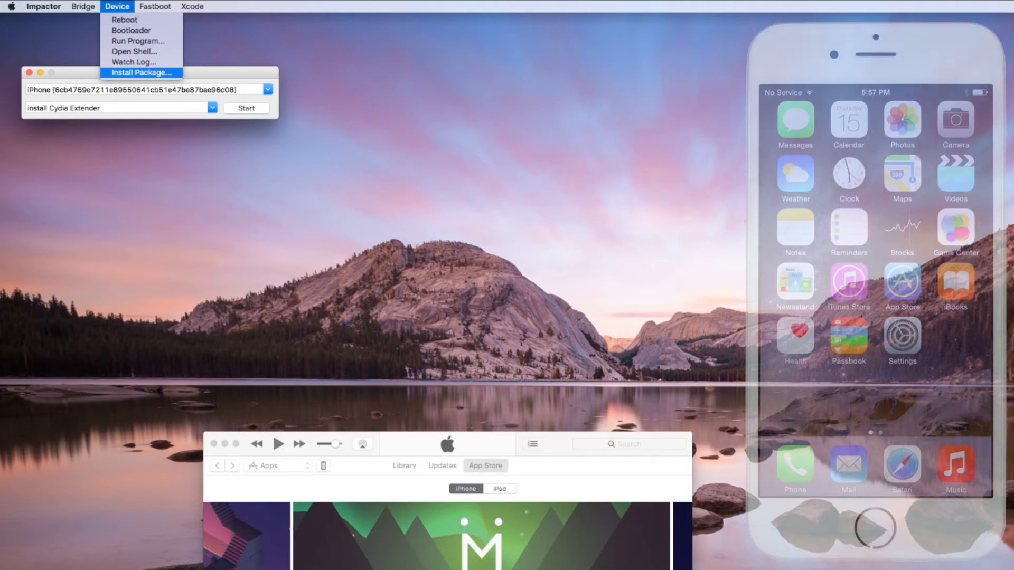
click(140, 73)
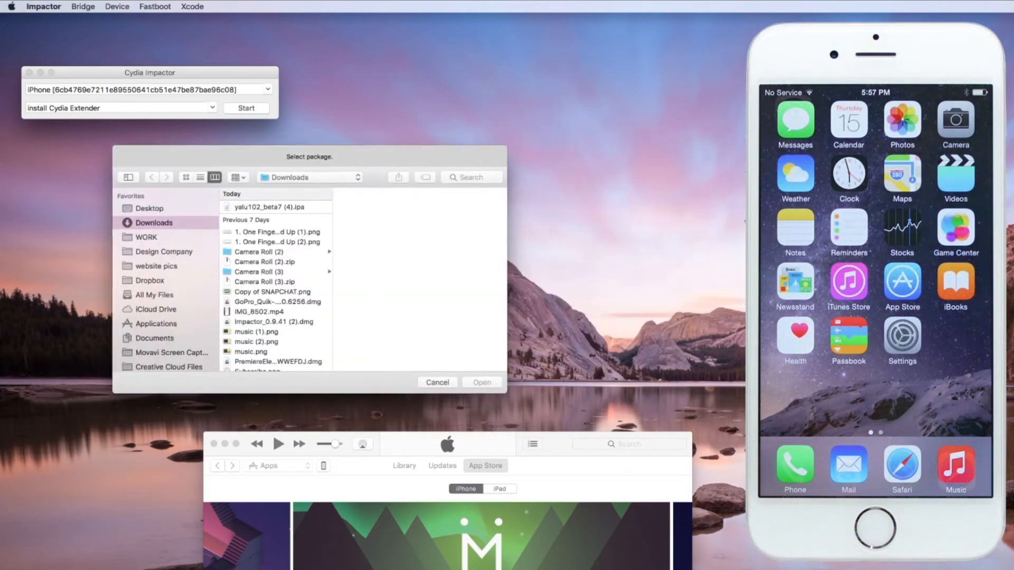
click(272, 207)
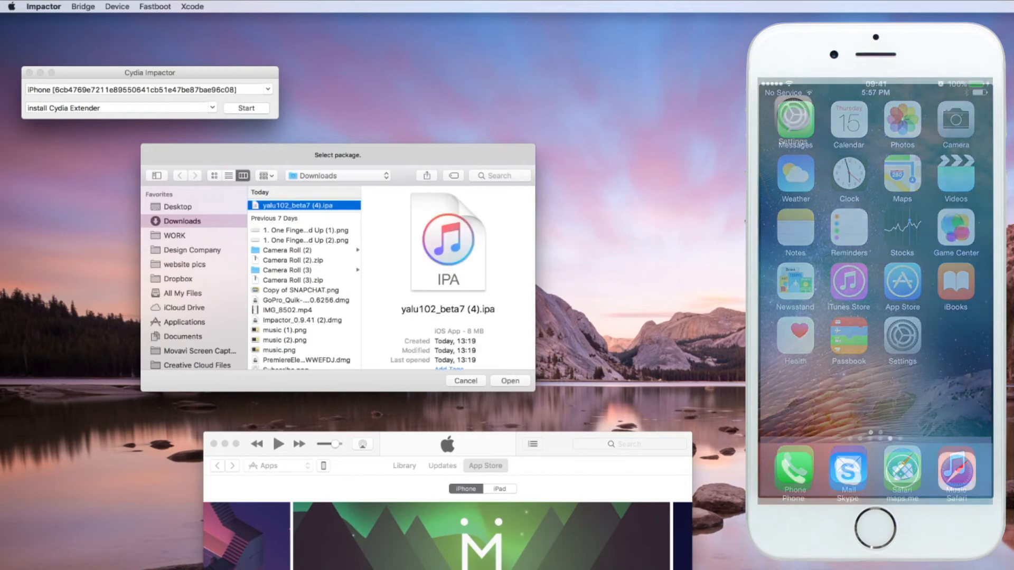
click(509, 380)
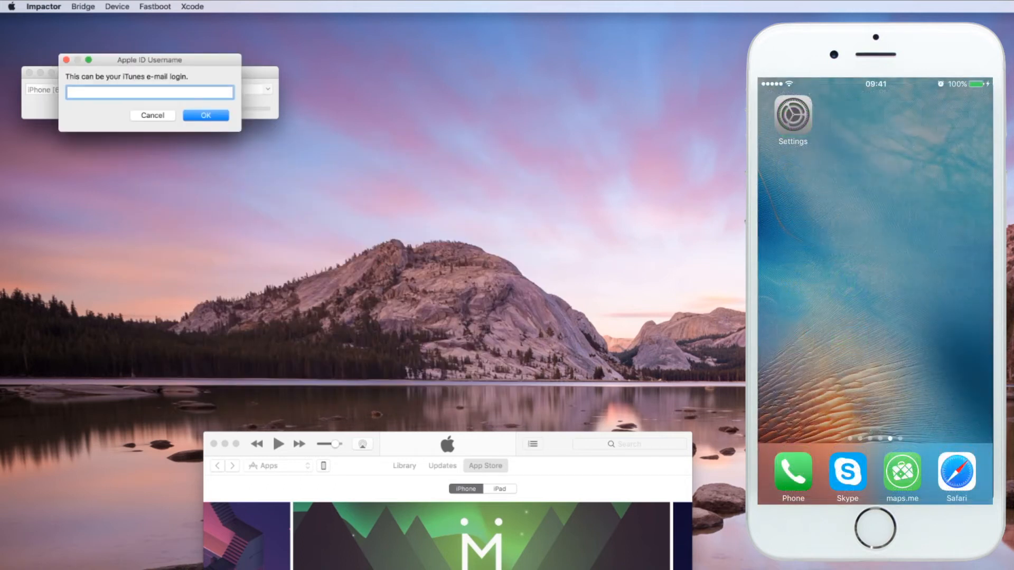
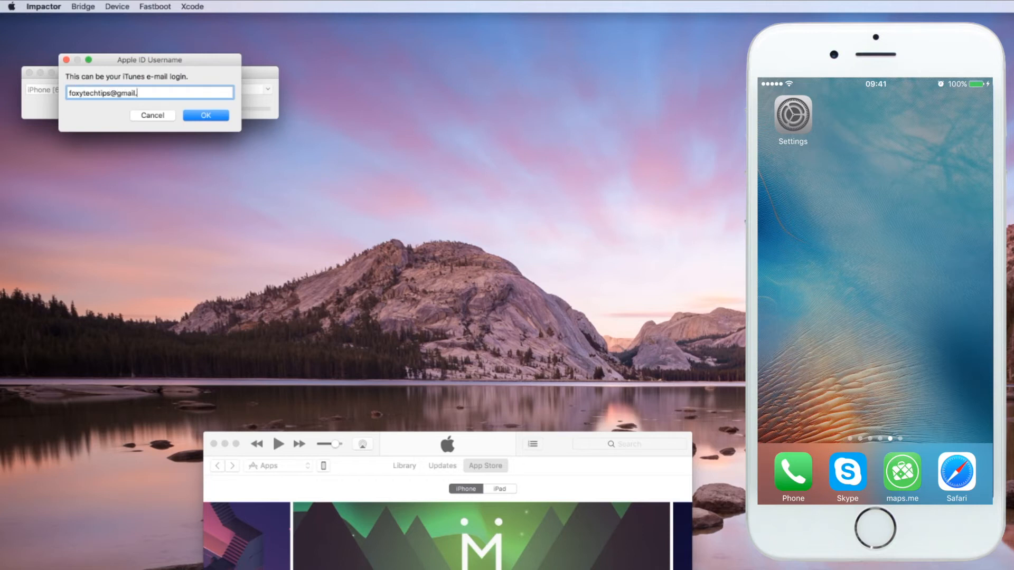
click(205, 116)
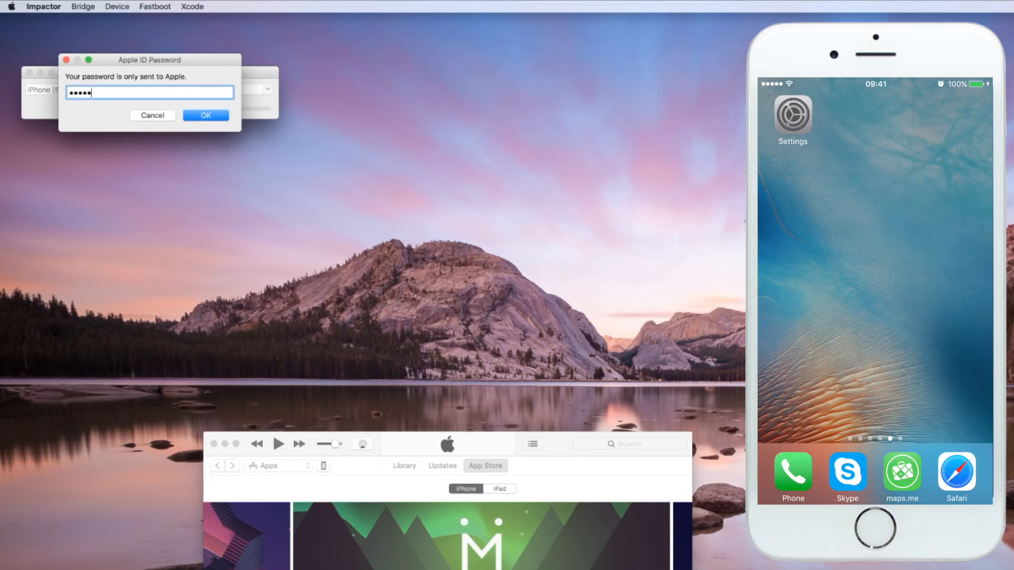
click(205, 115)
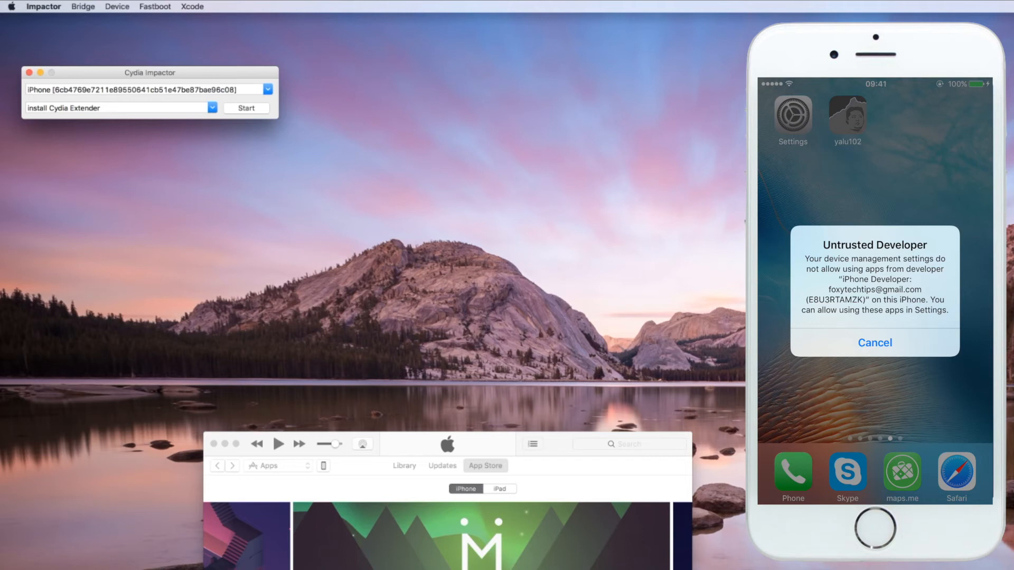
Dismiss the Untrusted Developer alert and go to Settings > General > Device Management.
click(874, 342)
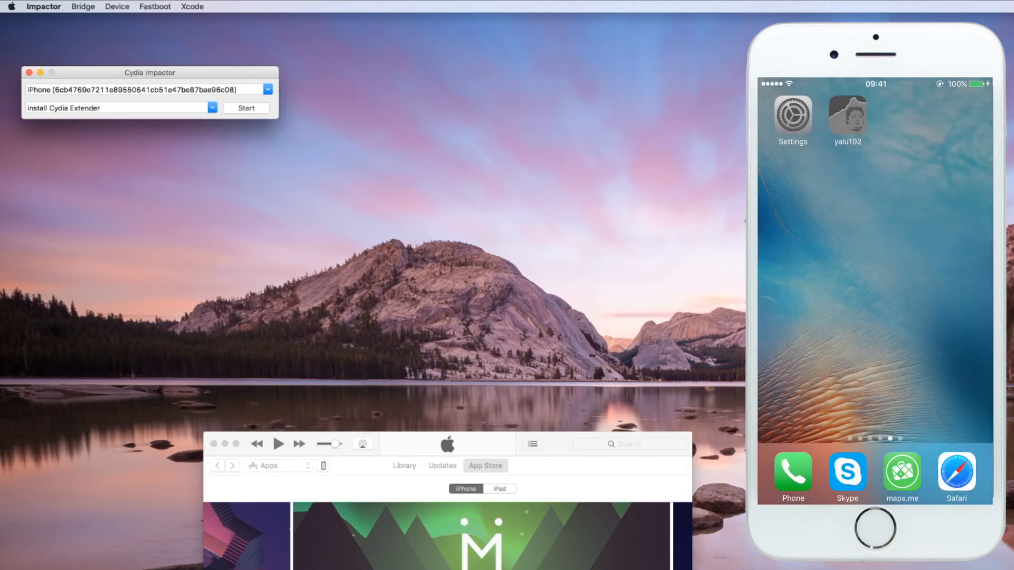
click(791, 114)
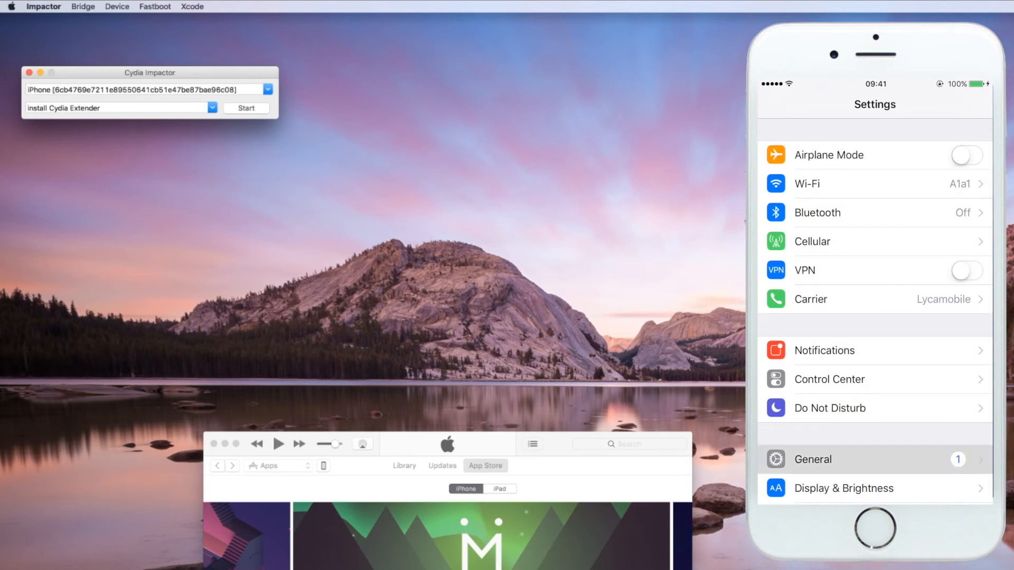
click(812, 459)
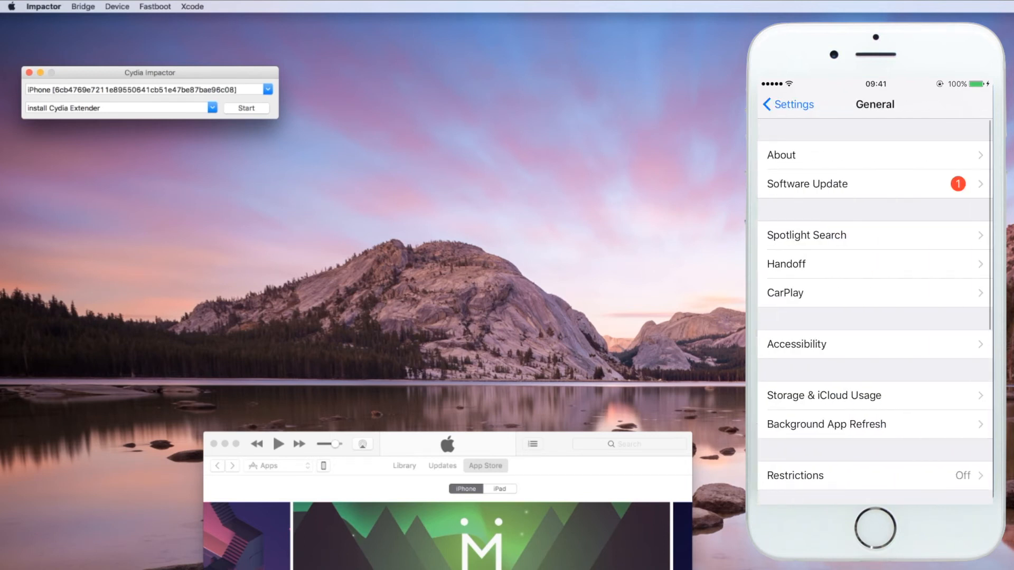
scroll(down, 3)
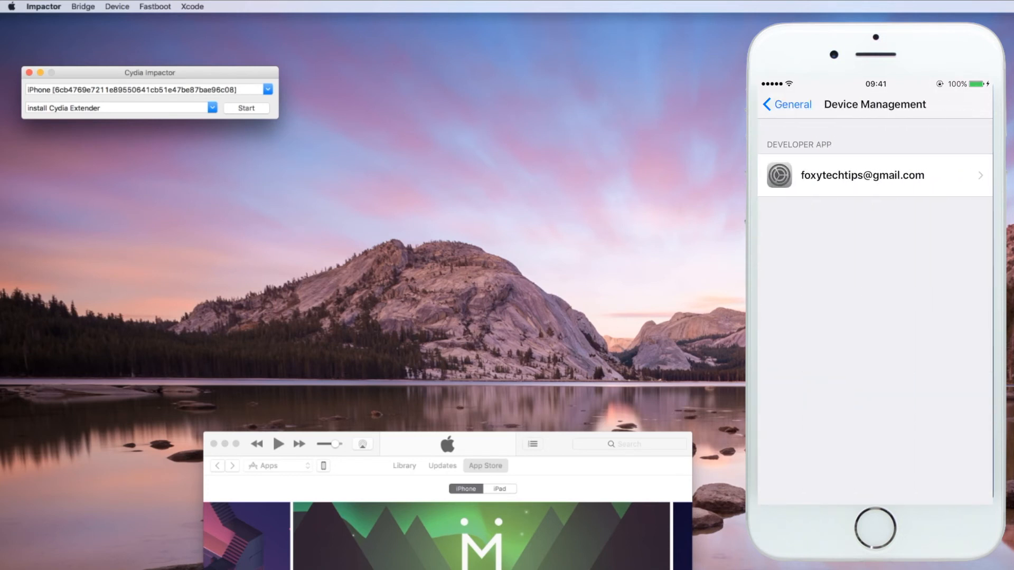
Trust the foxytechtips developer profile and confirm trusting its apps.
click(873, 174)
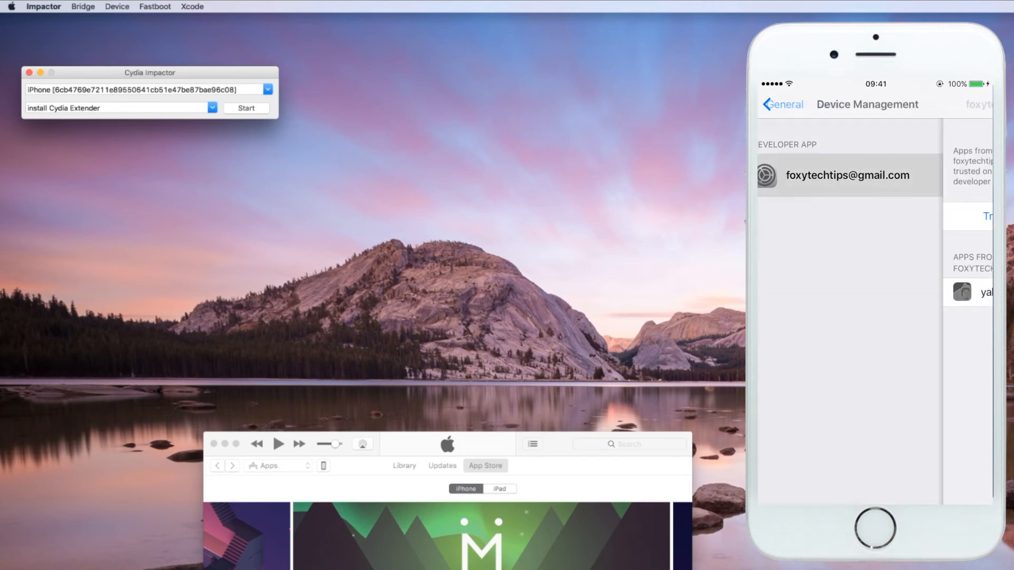
click(848, 174)
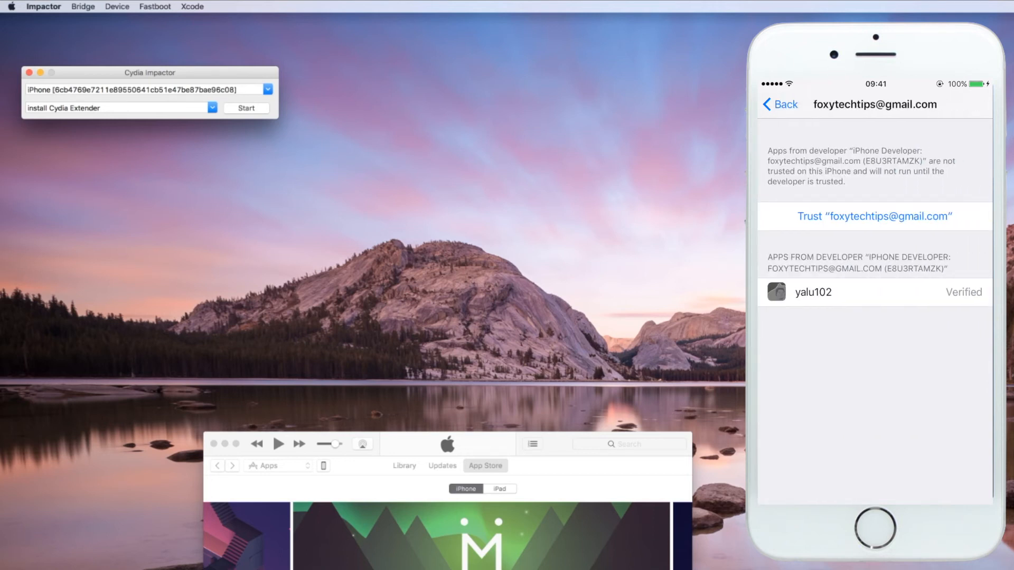
click(873, 216)
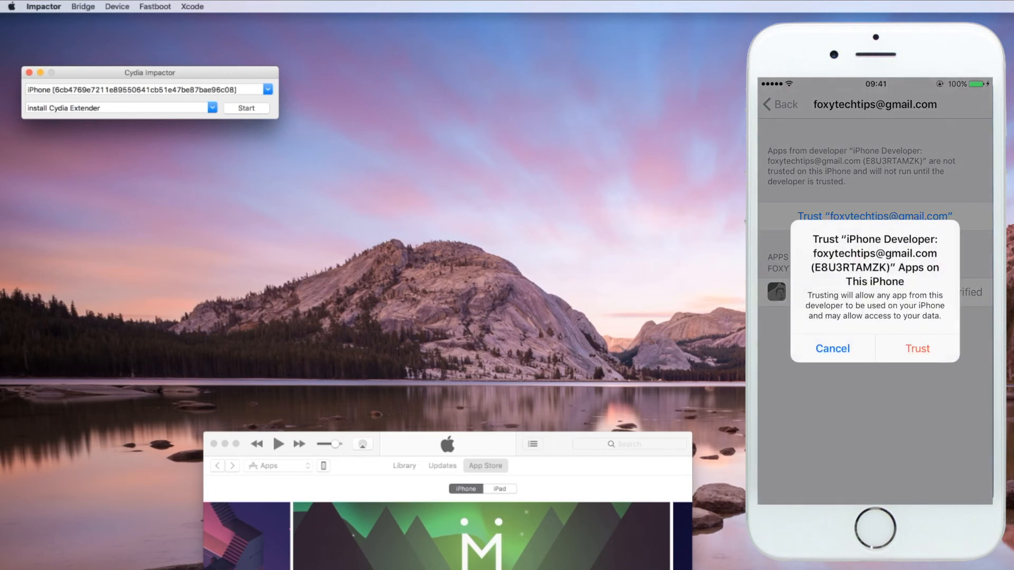
click(917, 349)
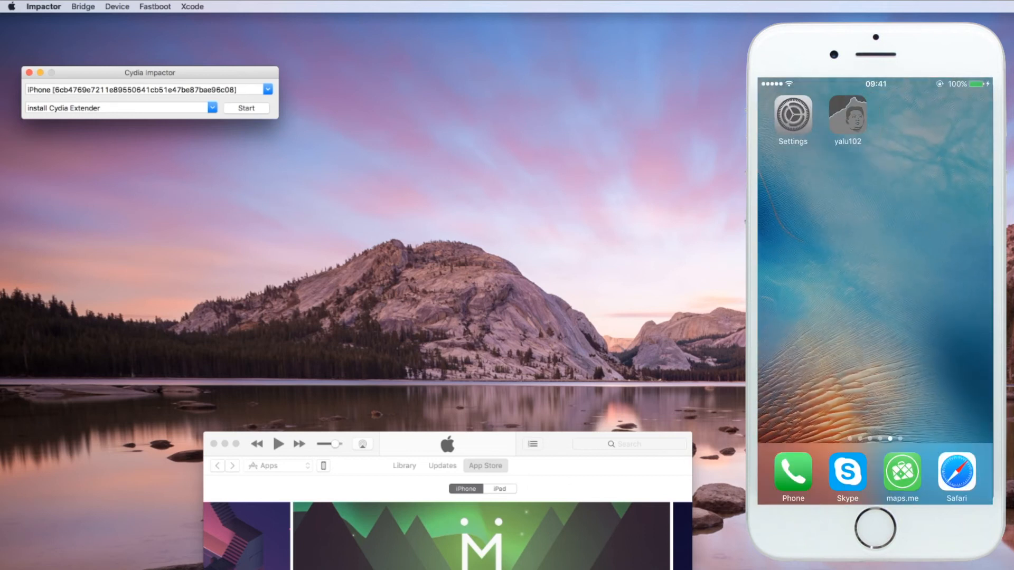
Launch yalu102 and tap go to start the iOS 10.2 jailbreak.
click(846, 111)
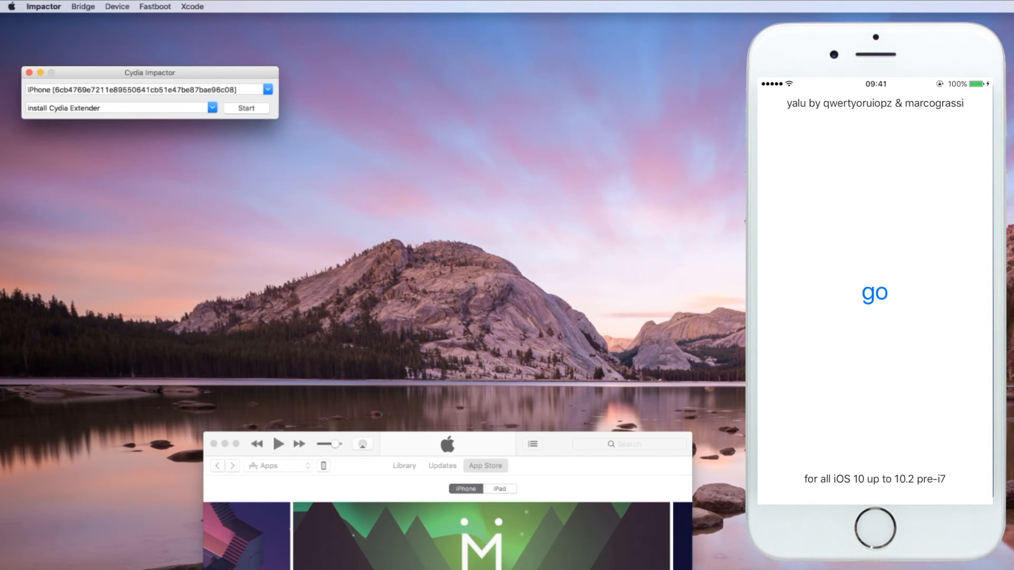
click(873, 292)
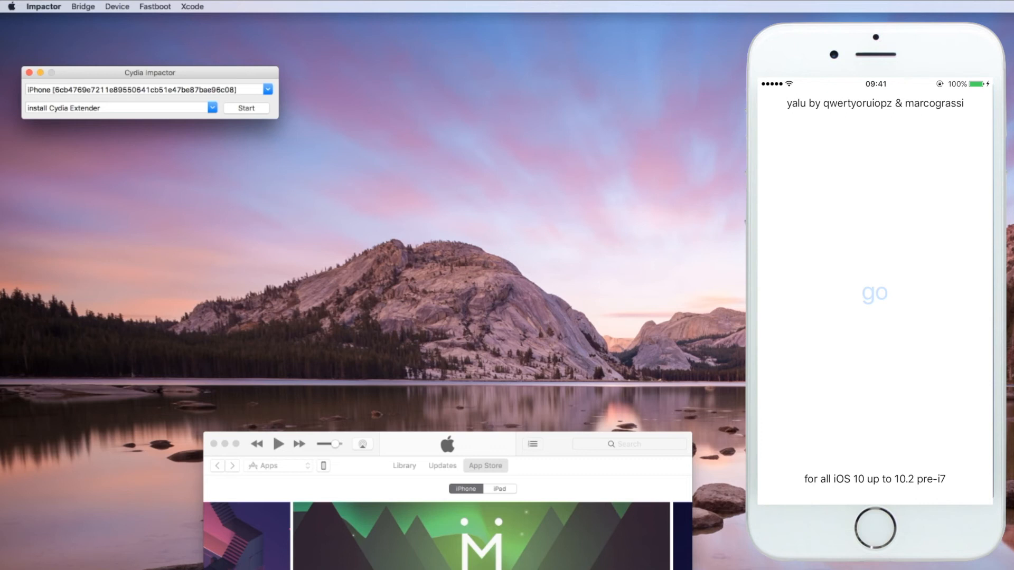
click(874, 293)
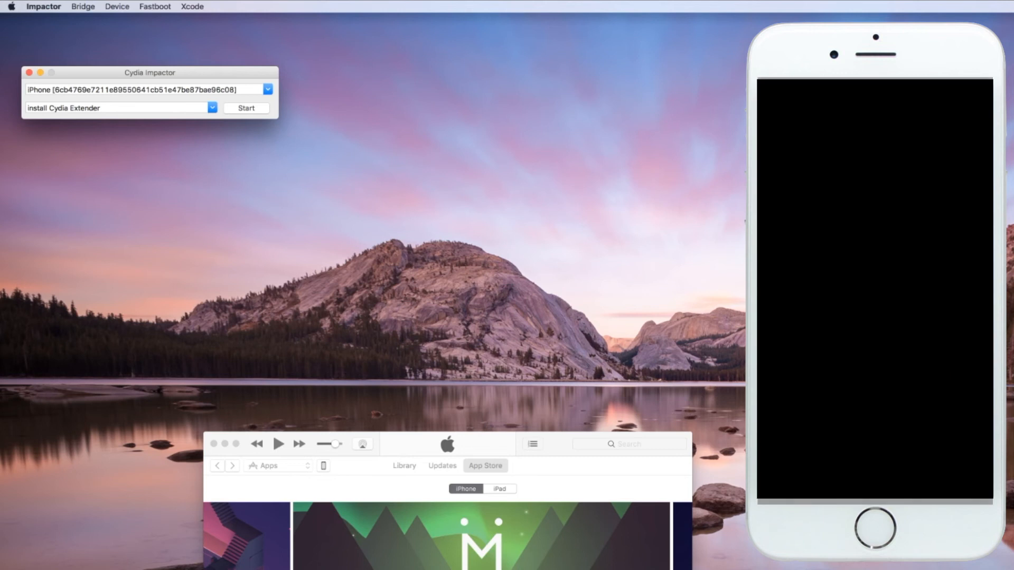